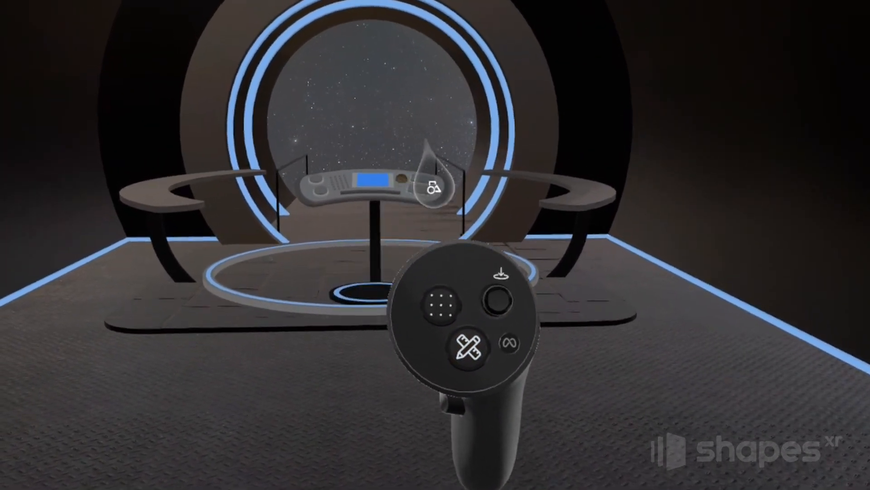
Step: Add a second frame after frame 1 from the Frames panel
left_click(466, 345)
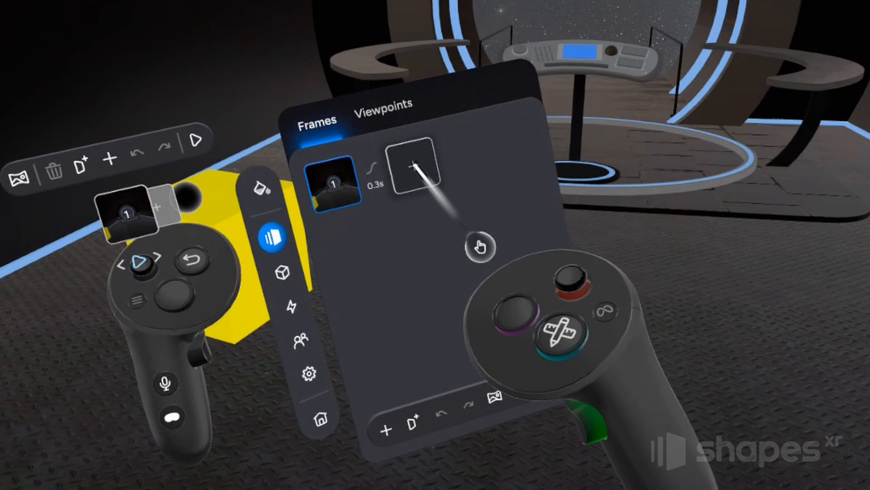
left_click(411, 150)
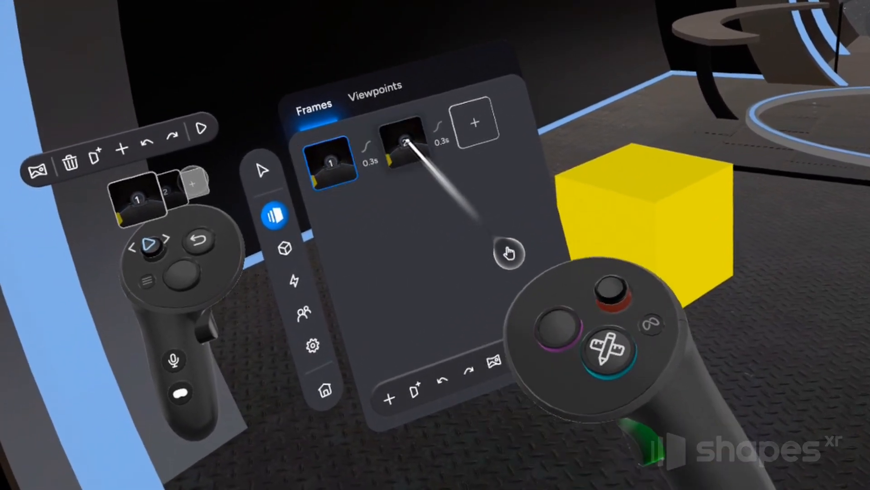
Step: Select frame 2 and switch to the Select tool to reshape the yellow cube
left_click(403, 143)
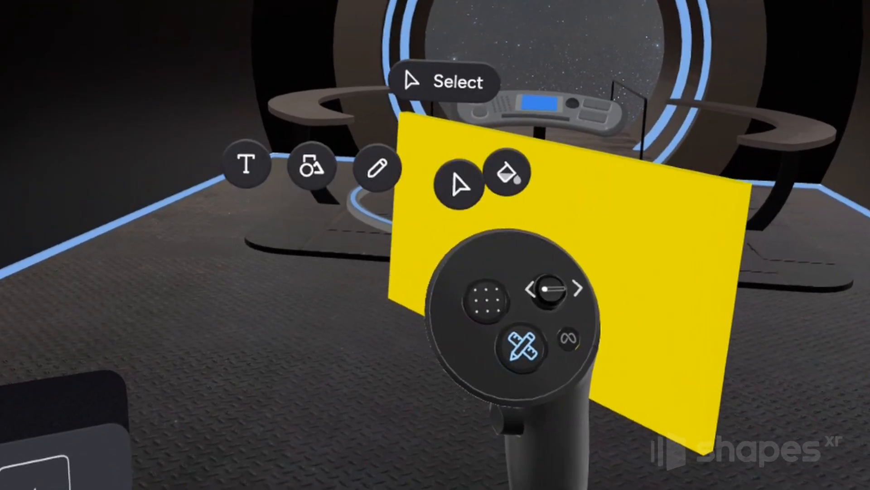
left_click(510, 174)
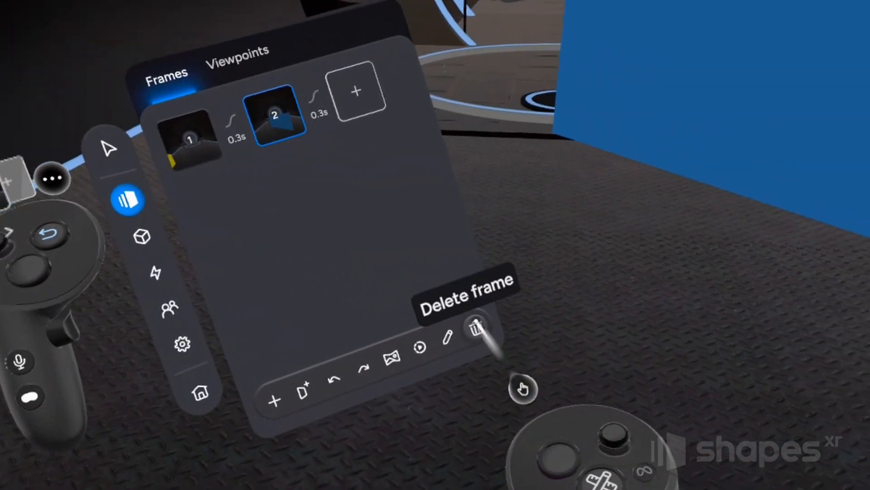
Step: Delete frame 2 with the trash icon in the Frames panel
left_click(480, 329)
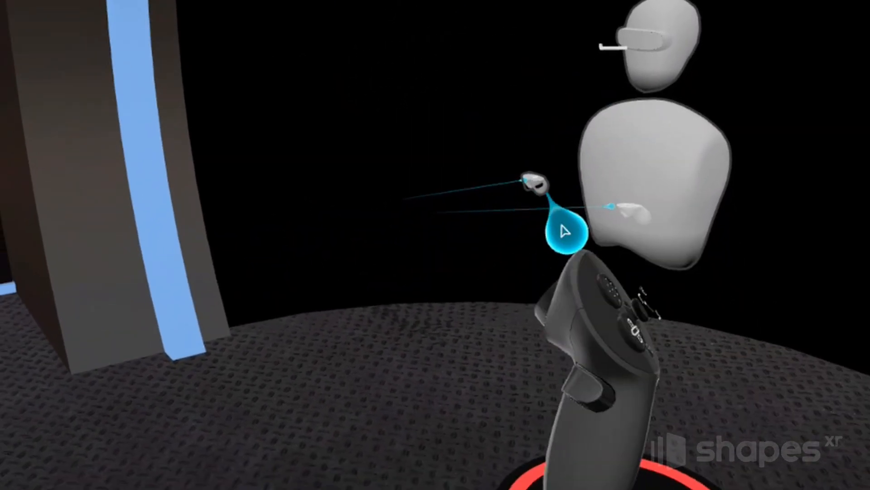
left_click(121, 426)
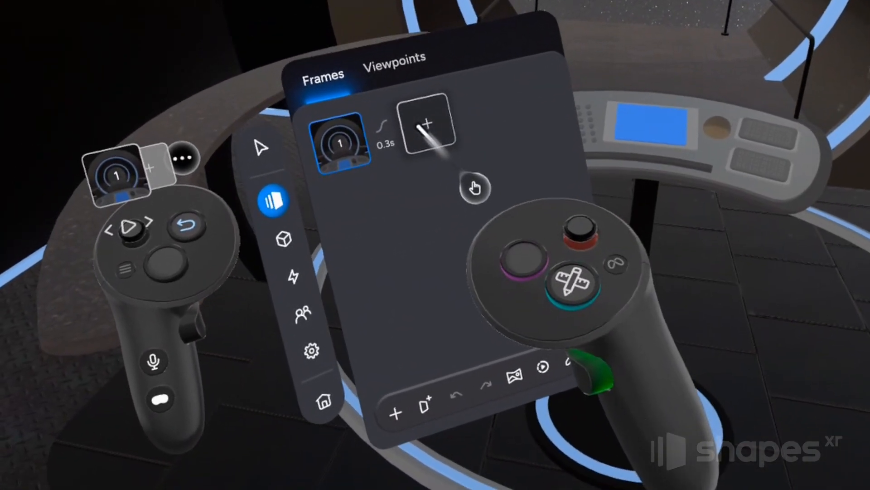
Step: Create a new frame 2 using the + tile beside frame 1
left_click(426, 123)
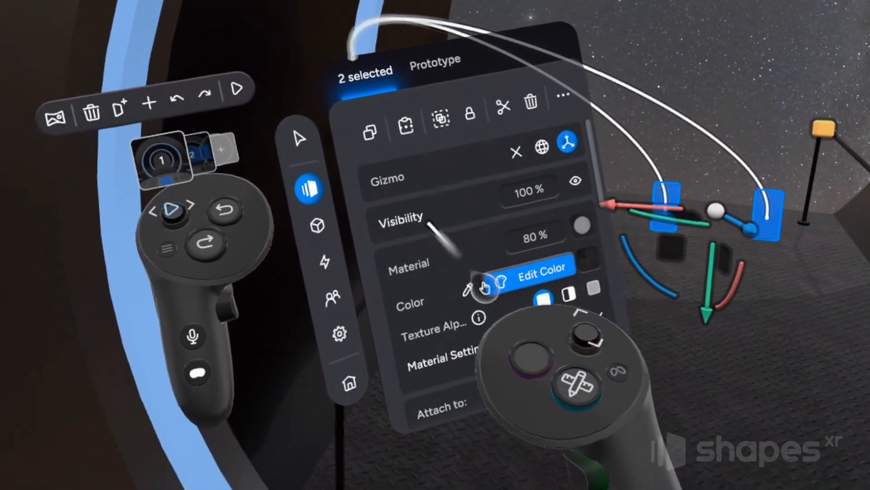
Step: Set the Gizmo percentage of both selected objects from 100% to 0
left_click(529, 186)
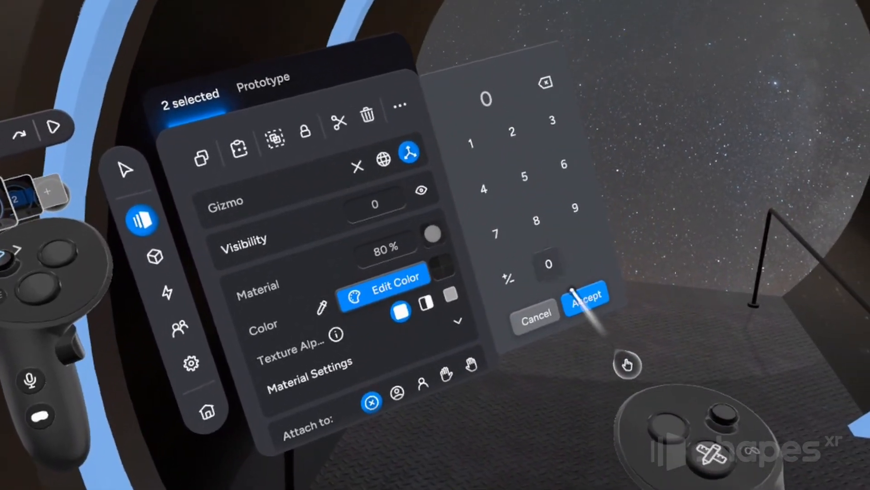
left_click(585, 294)
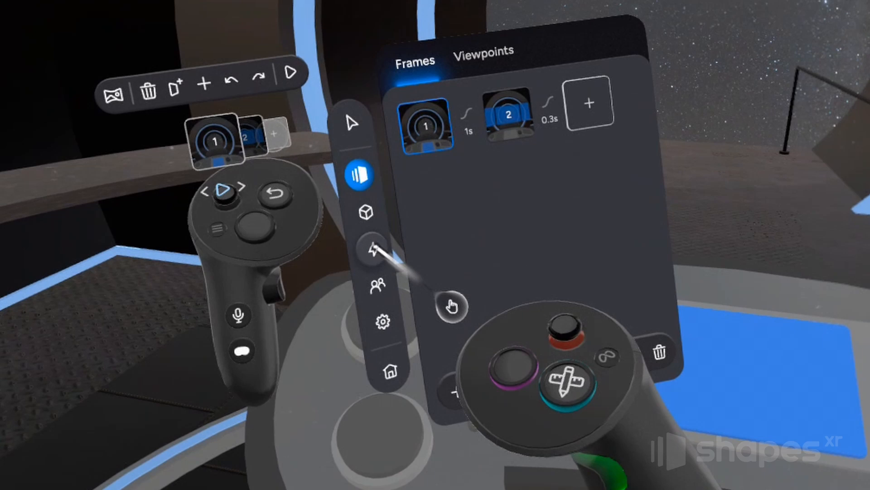
Step: Add a click-triggered Go To Frame interaction on frame 1 targeting frame 2
left_click(359, 246)
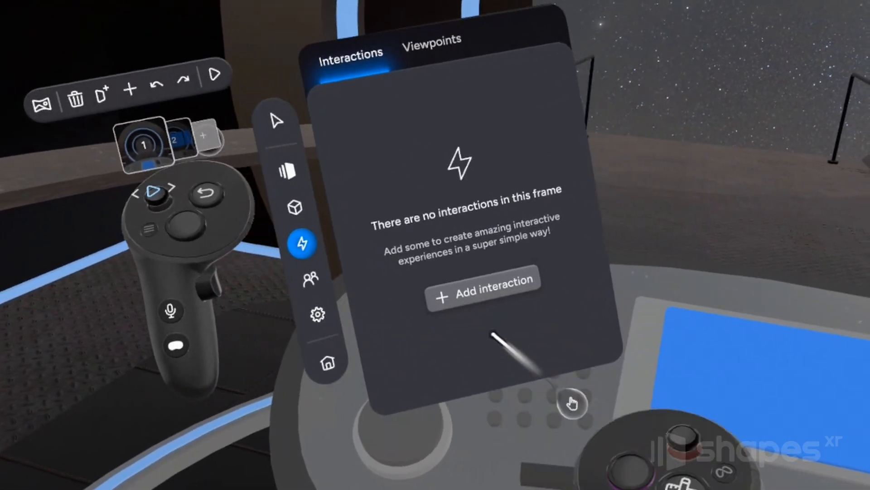
left_click(483, 294)
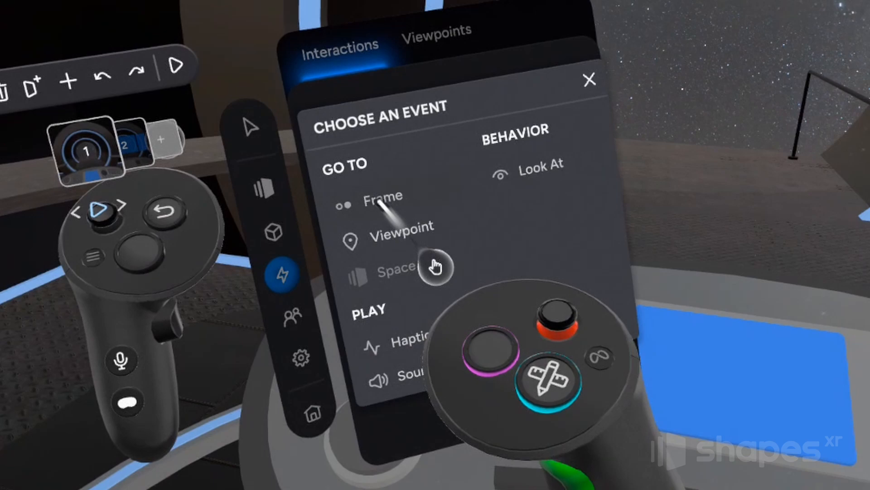
left_click(383, 196)
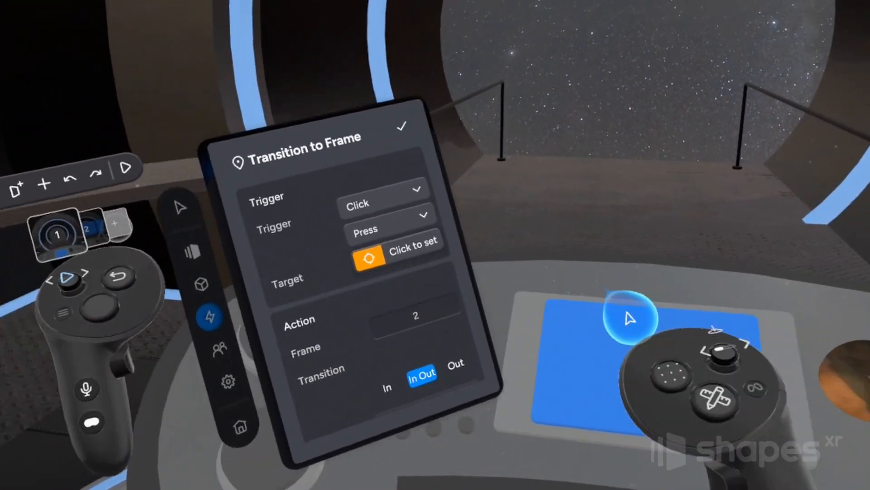